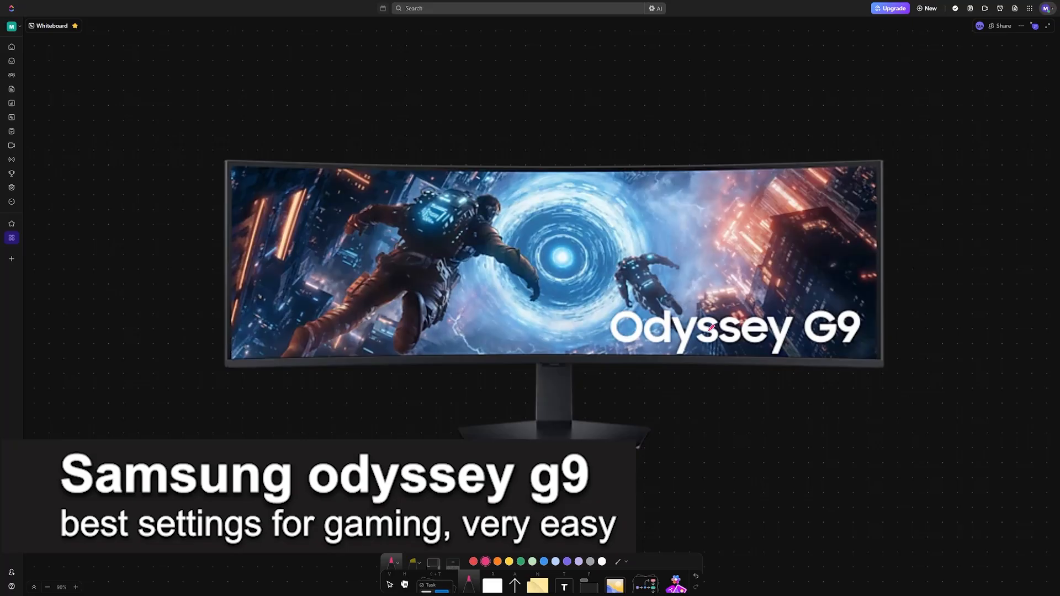
# - Handwrite 'Best Gaming' in pink under the monitor image, underline it and box it
pyautogui.moveTo(682, 395); pyautogui.dragTo(700, 398)
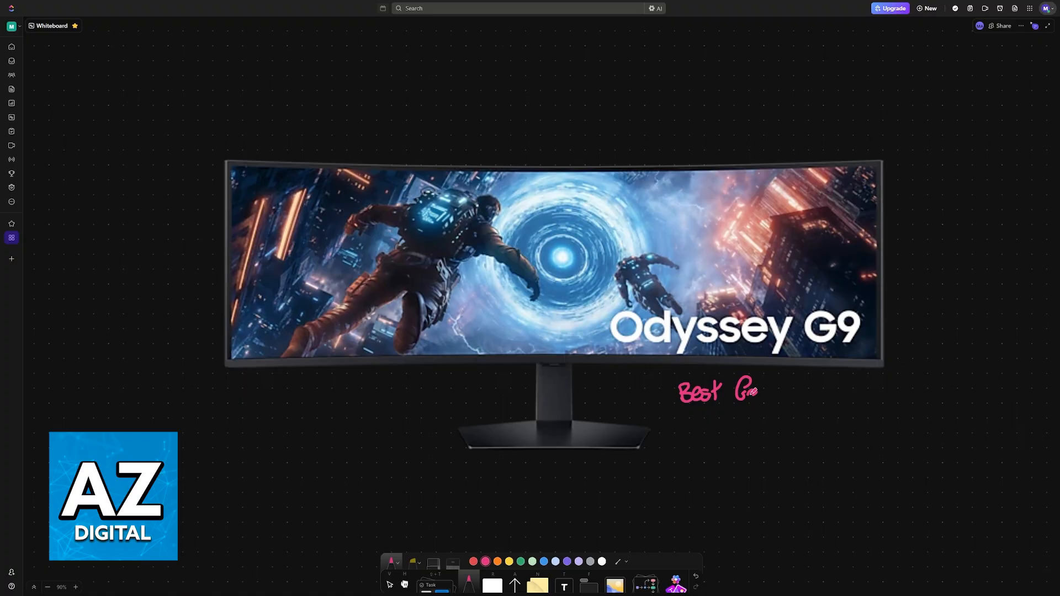
pyautogui.moveTo(743, 391); pyautogui.dragTo(781, 391)
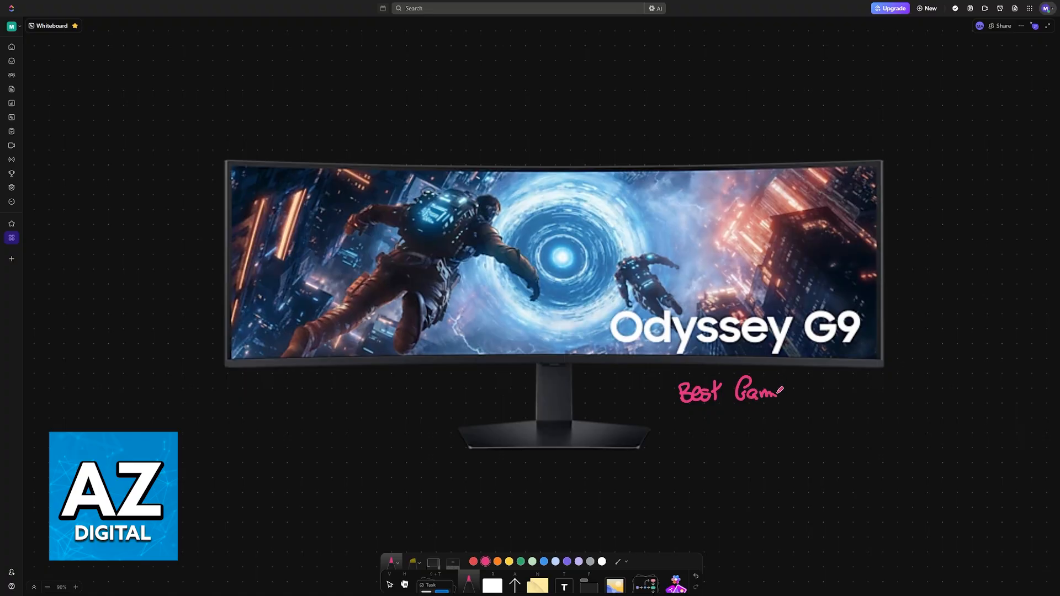
pyautogui.moveTo(777, 391); pyautogui.dragTo(801, 395)
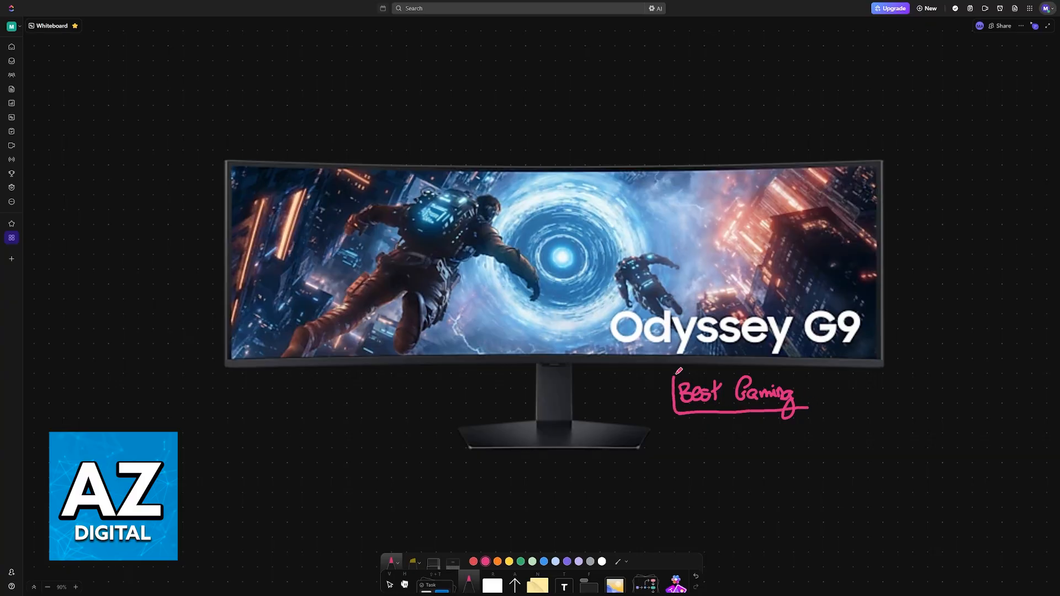
pyautogui.moveTo(680, 370); pyautogui.dragTo(808, 412)
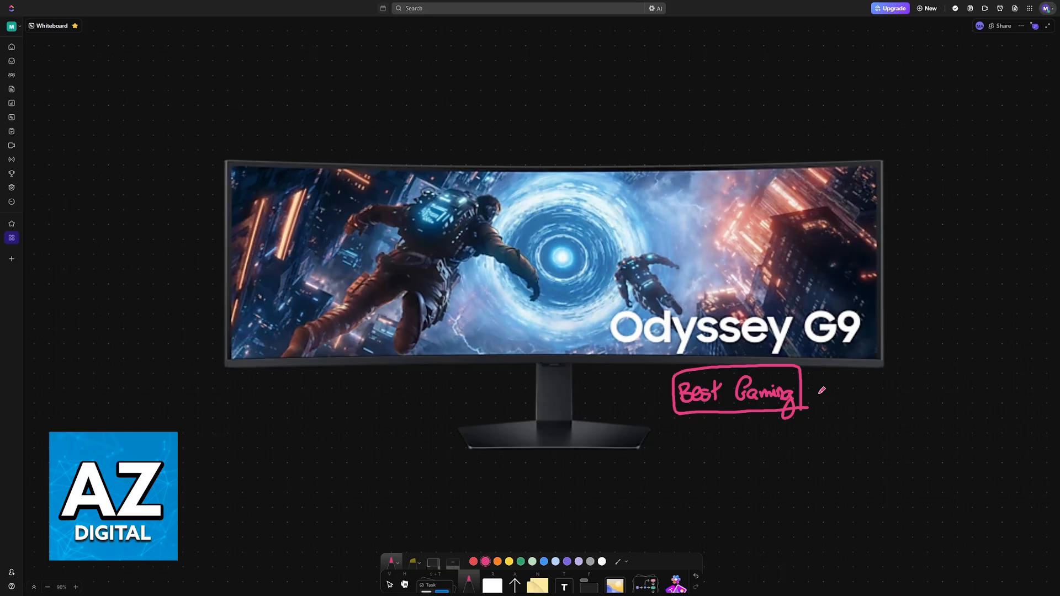
pyautogui.scroll(-3)
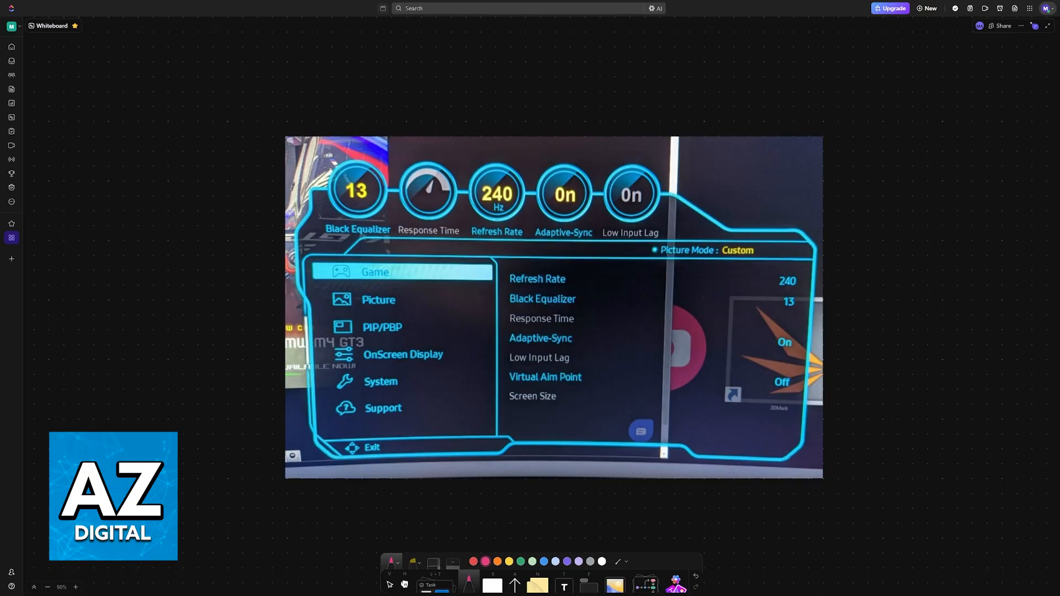
# - Underline Game in pink, draw an arrow at the On value and write 'Off' beside it
pyautogui.moveTo(331, 289); pyautogui.dragTo(348, 287)
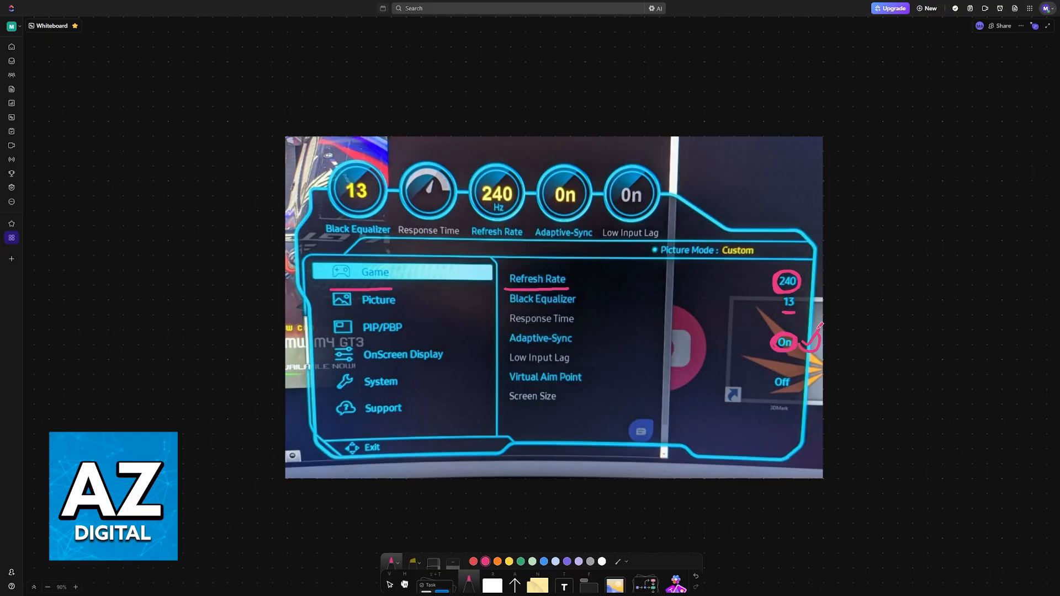
pyautogui.moveTo(801, 332); pyautogui.dragTo(815, 349)
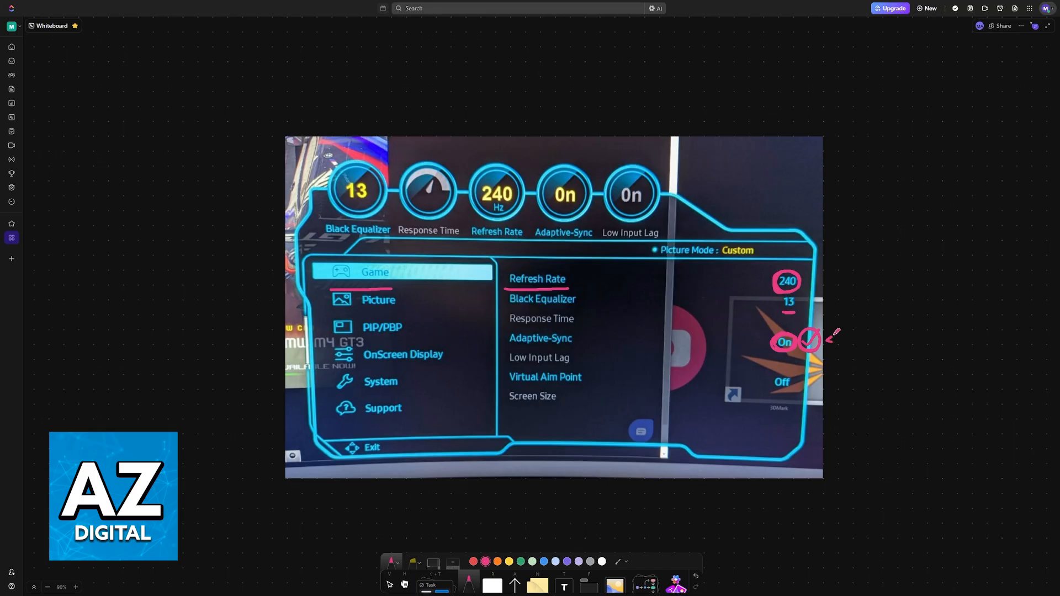
pyautogui.moveTo(819, 337); pyautogui.dragTo(872, 332)
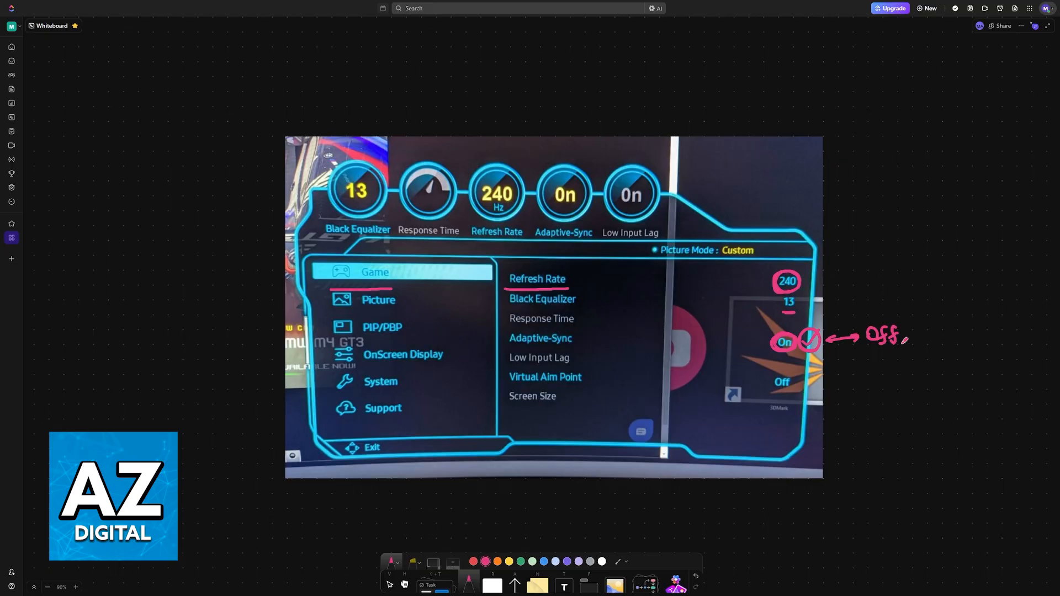
pyautogui.moveTo(864, 349); pyautogui.dragTo(906, 344)
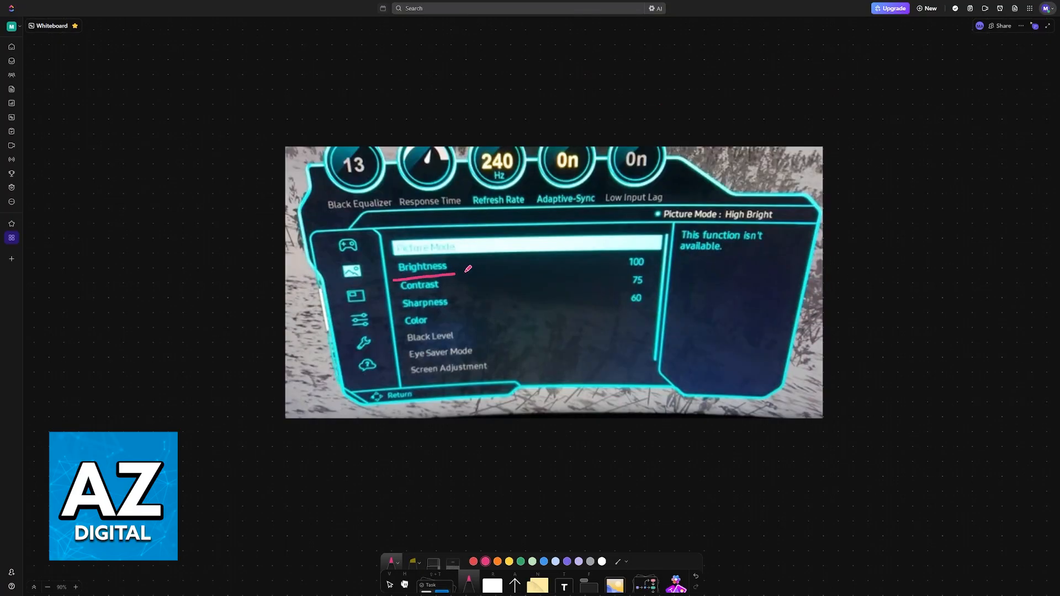
# - Circle Brightness 100 and Contrast 75, then write and underline a pink '40-60' recommendation
pyautogui.moveTo(625, 260); pyautogui.dragTo(649, 260)
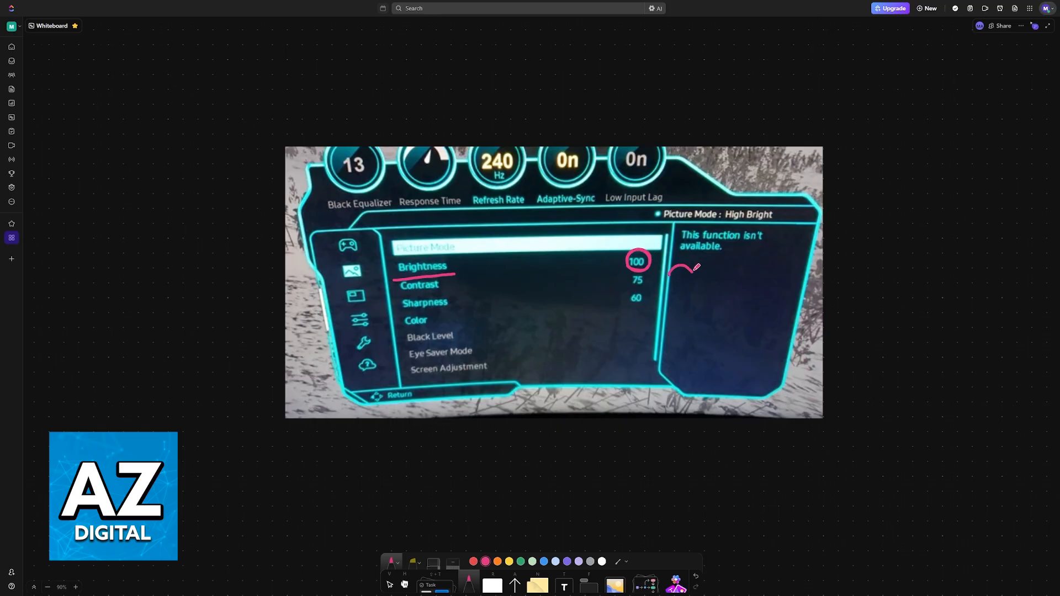
pyautogui.moveTo(676, 276); pyautogui.dragTo(693, 270)
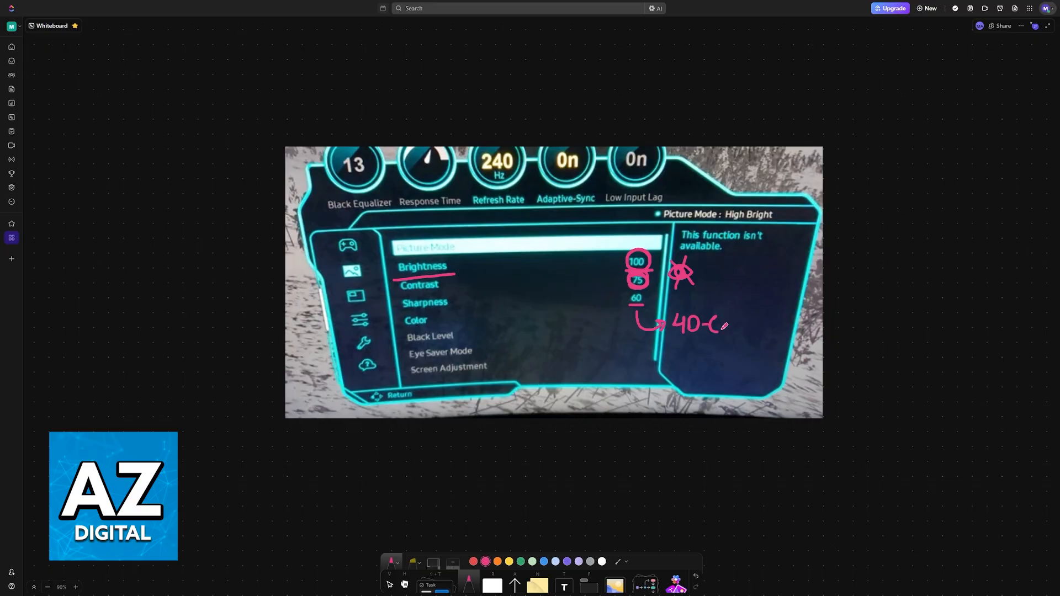
pyautogui.moveTo(713, 323); pyautogui.dragTo(737, 334)
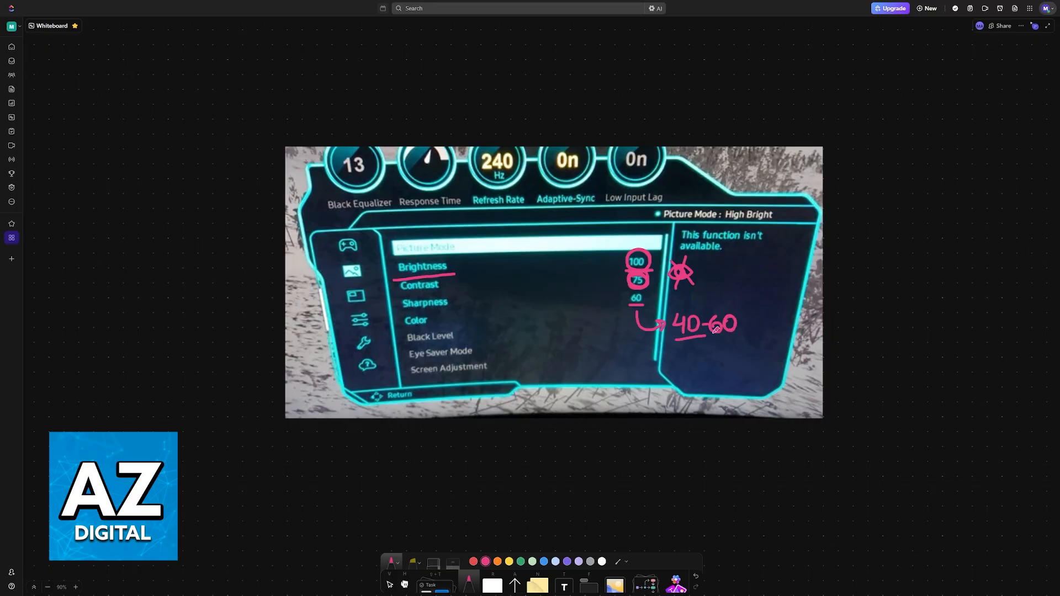
pyautogui.moveTo(670, 340); pyautogui.dragTo(737, 338)
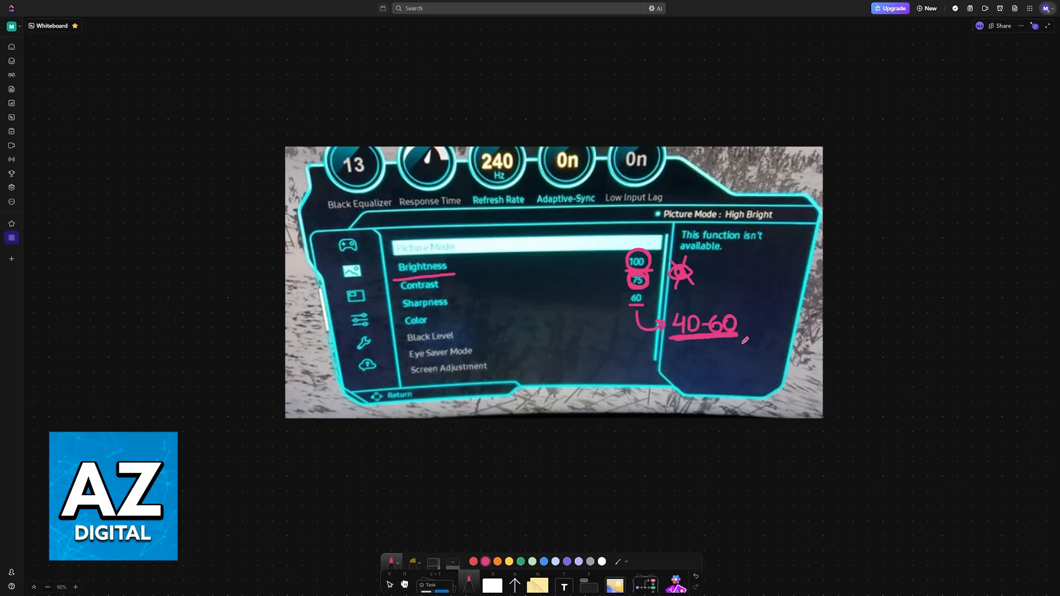
pyautogui.moveTo(747, 351)
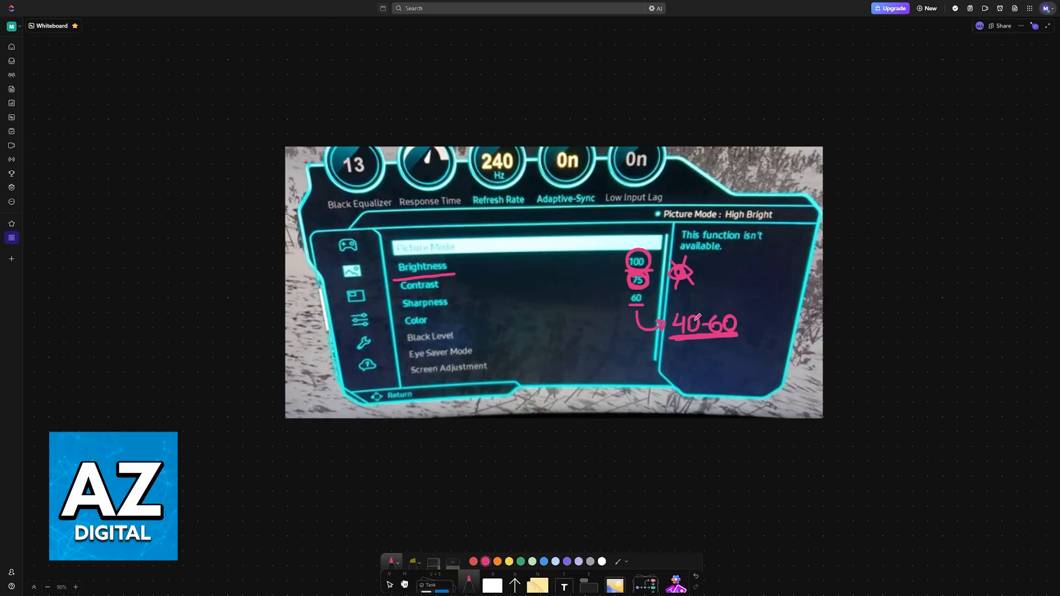
pyautogui.moveTo(470, 304)
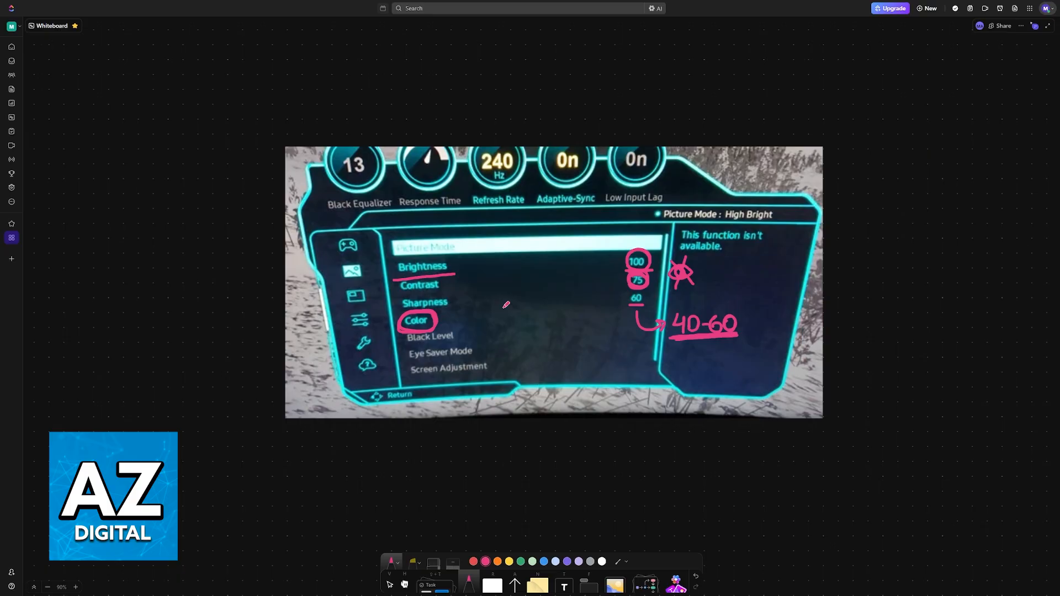
pyautogui.moveTo(500, 313)
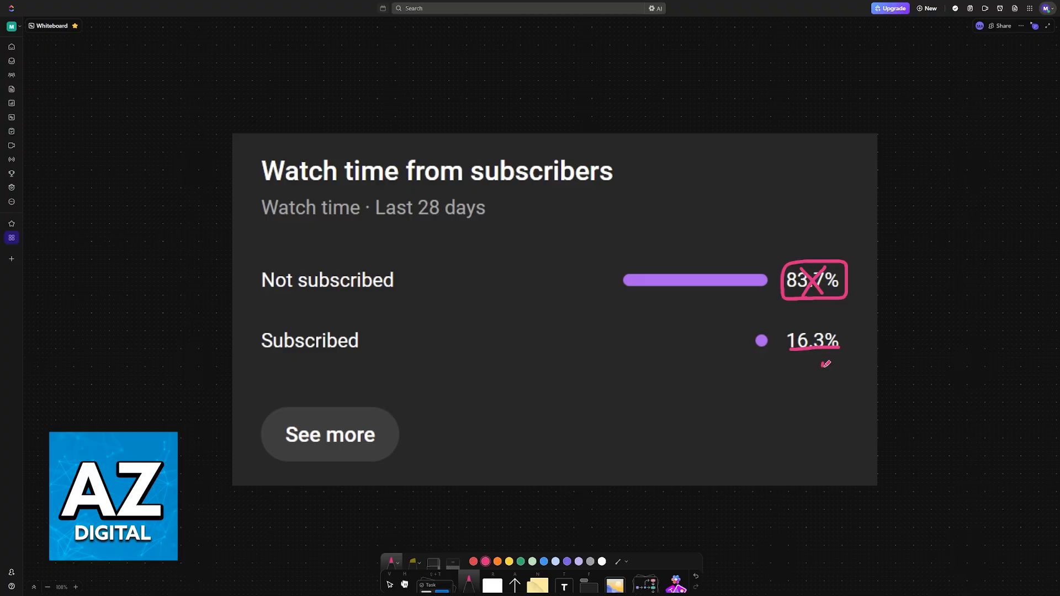
# - Underline the subscribed 16.3% figure in pink, then click twice on the whiteboard
pyautogui.moveTo(821, 368); pyautogui.dragTo(865, 368)
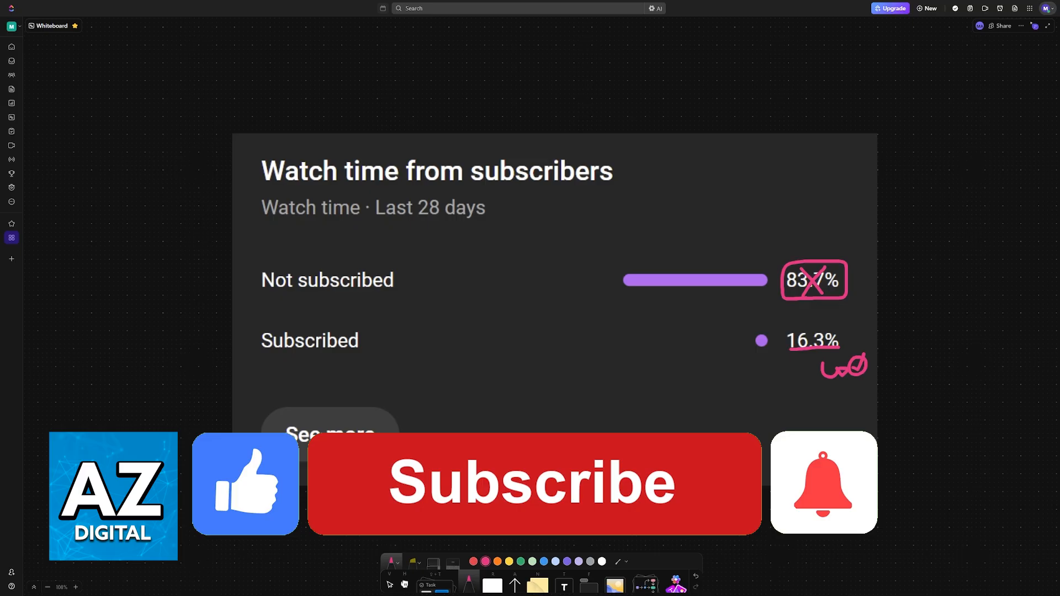
pyautogui.click(534, 482)
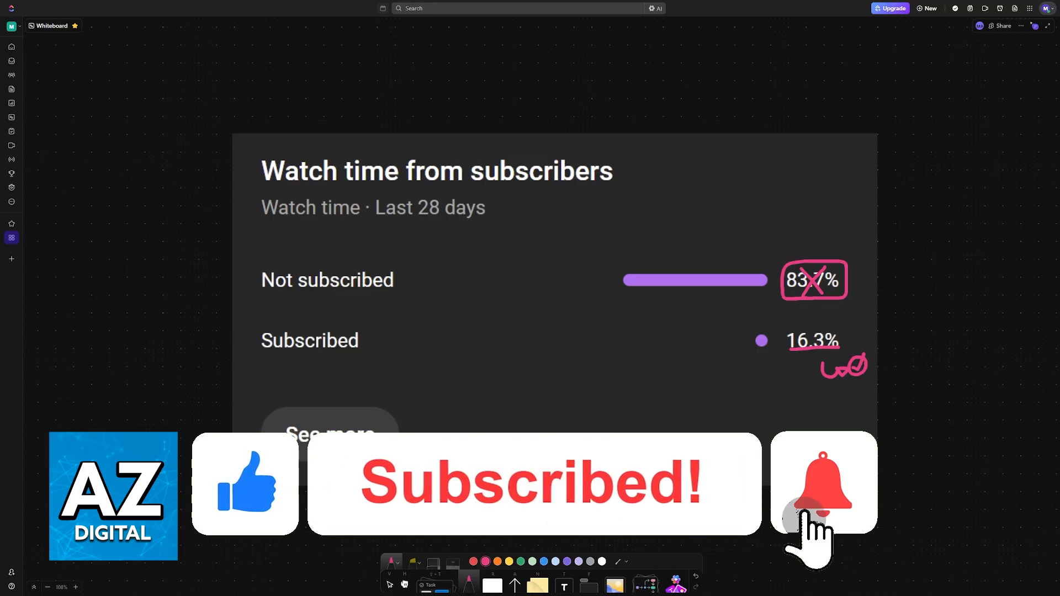
pyautogui.click(823, 483)
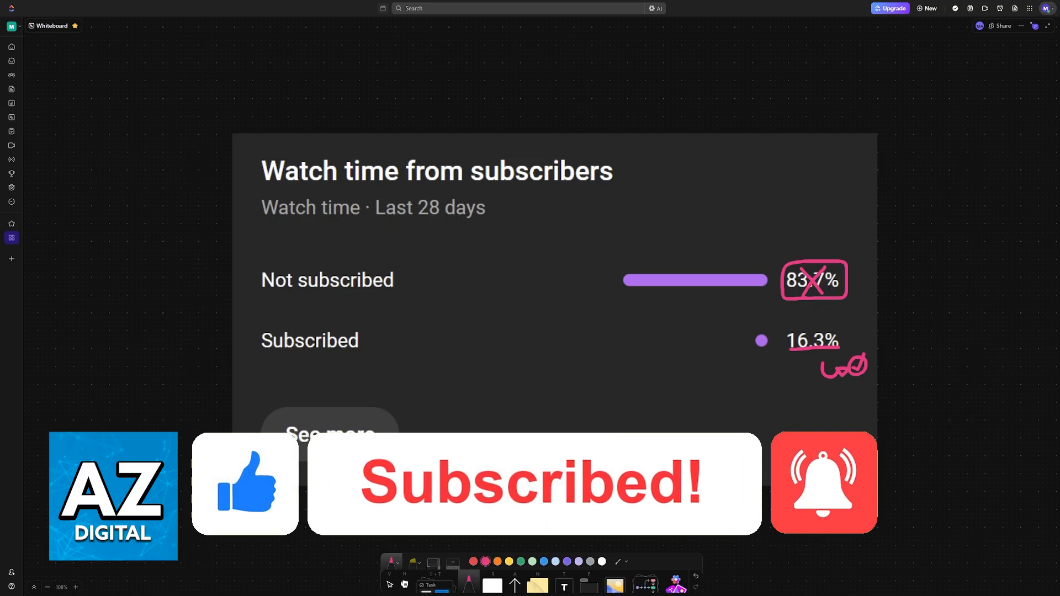